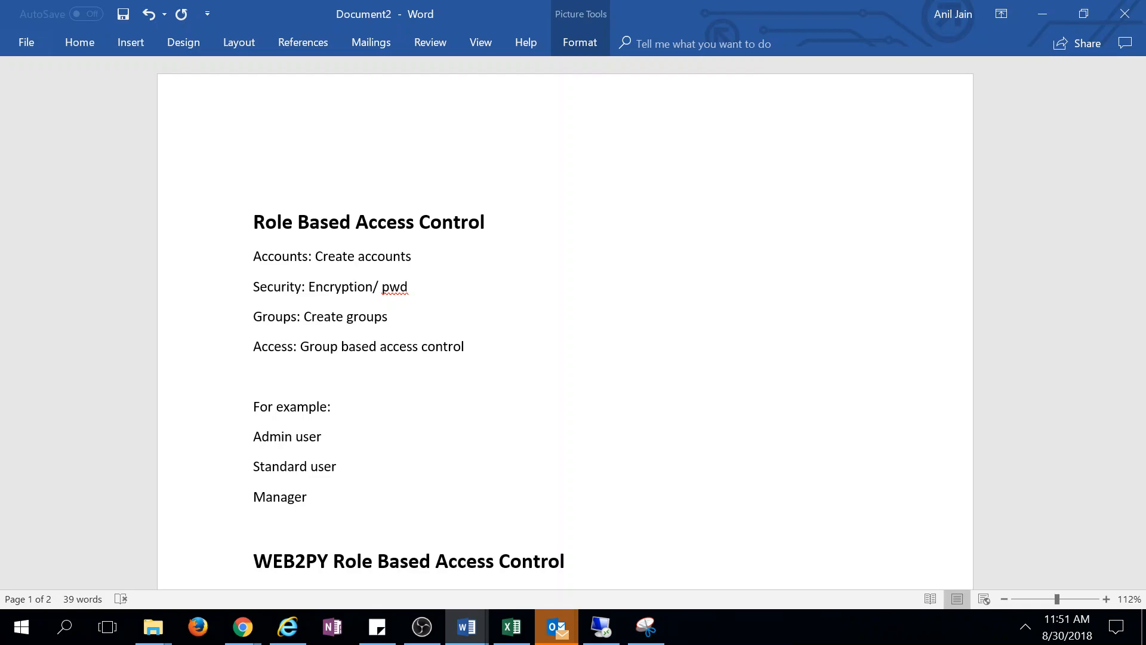
Select the 'Create user groups' line under the WEB2PY Role Based Access Control heading.
double_click(309, 459)
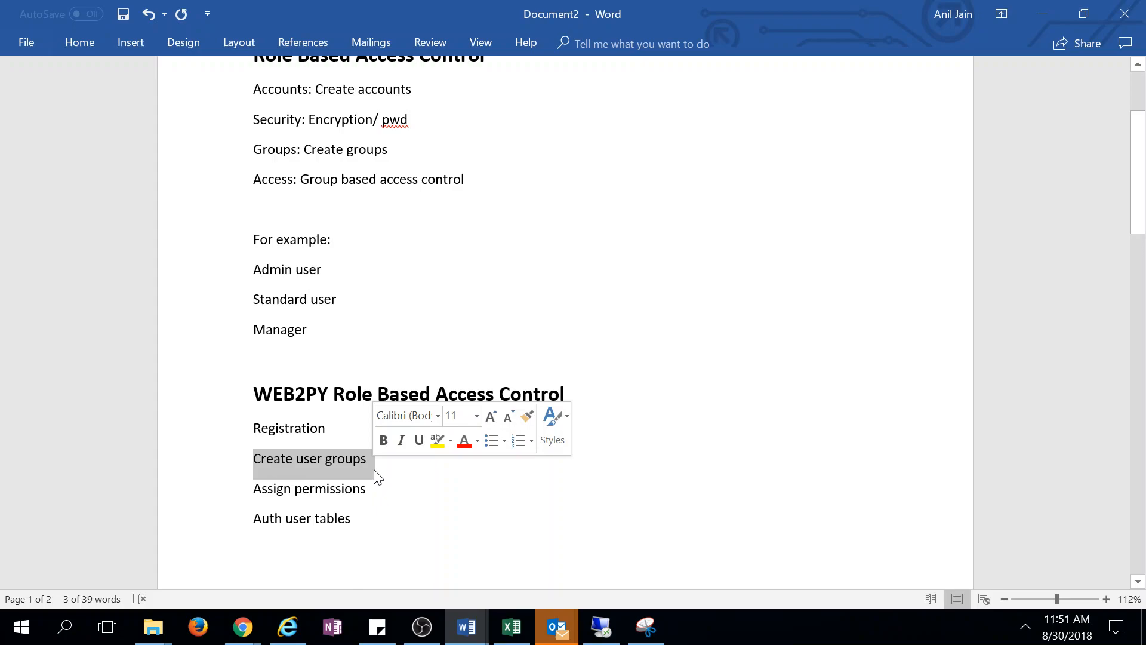